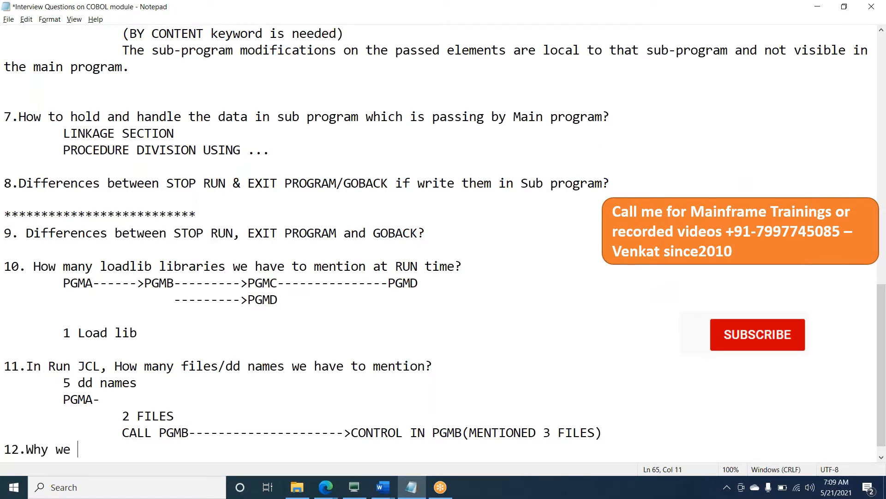
- Complete question 12 as 'Why we need sub programs?' and set it off with a line break
type("need sub")
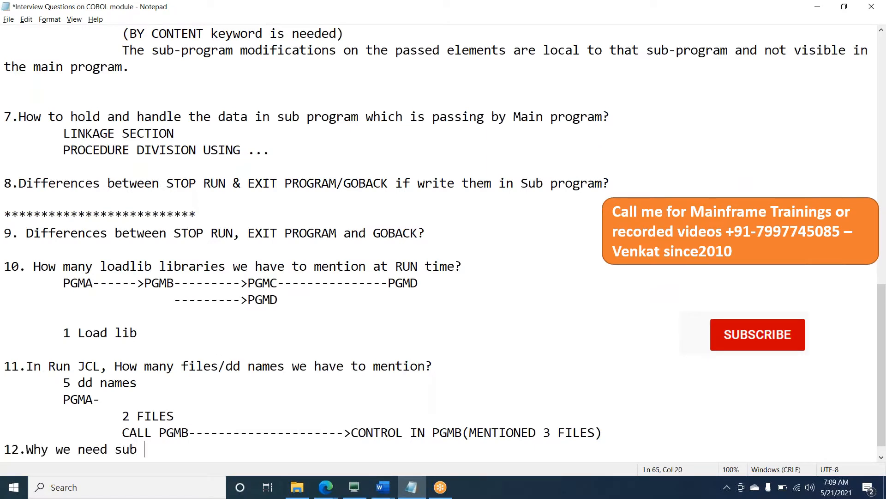
type("programs")
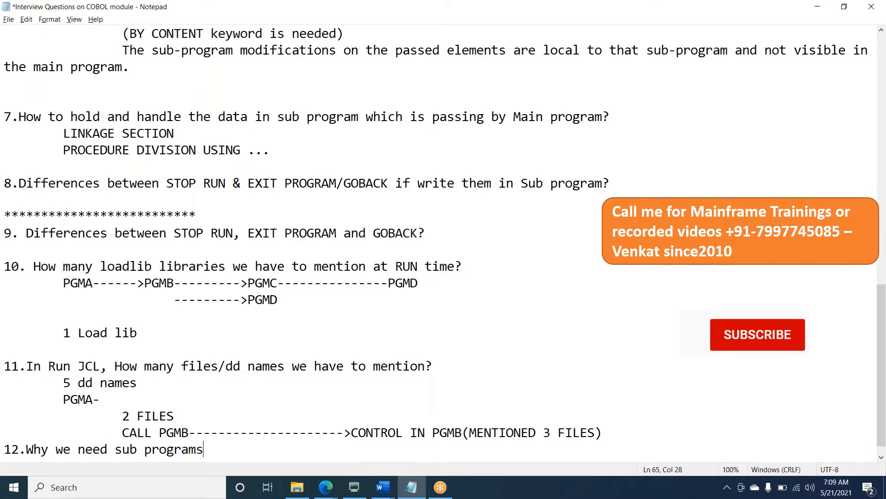
type("?")
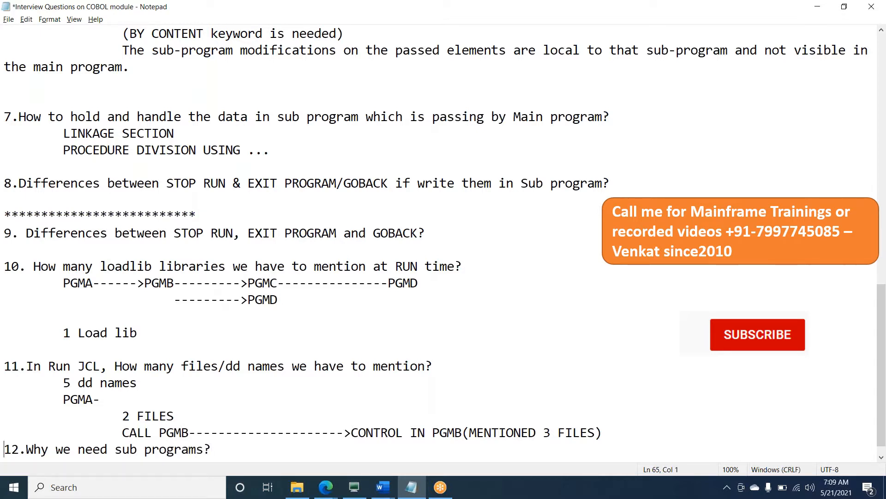
key("Enter")
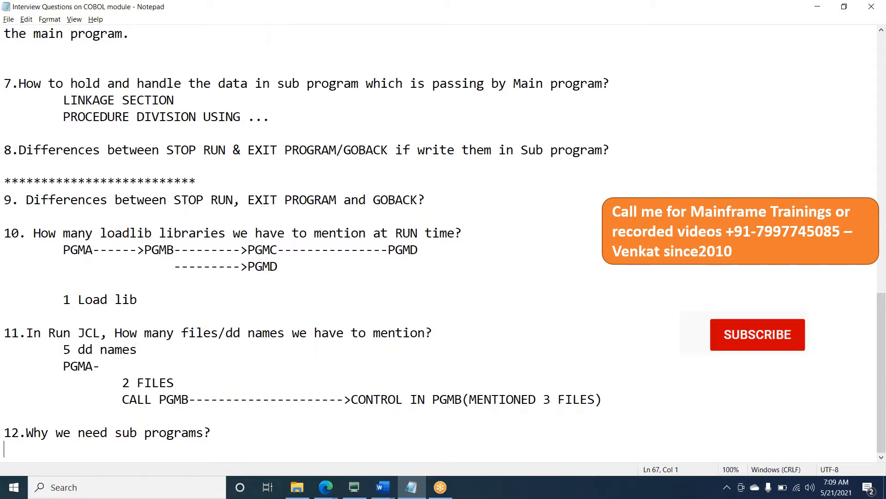
- Move to question 12 and start an answer line directly beneath it
scroll("down", 3)
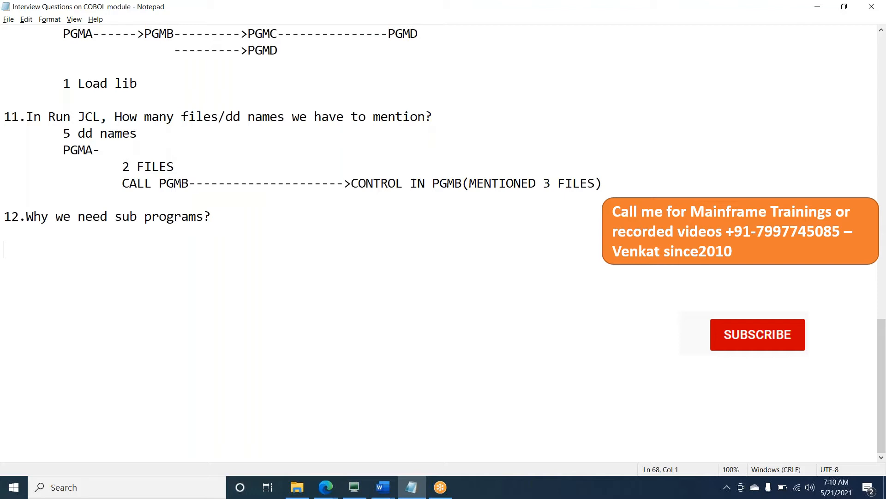
key("Backspace")
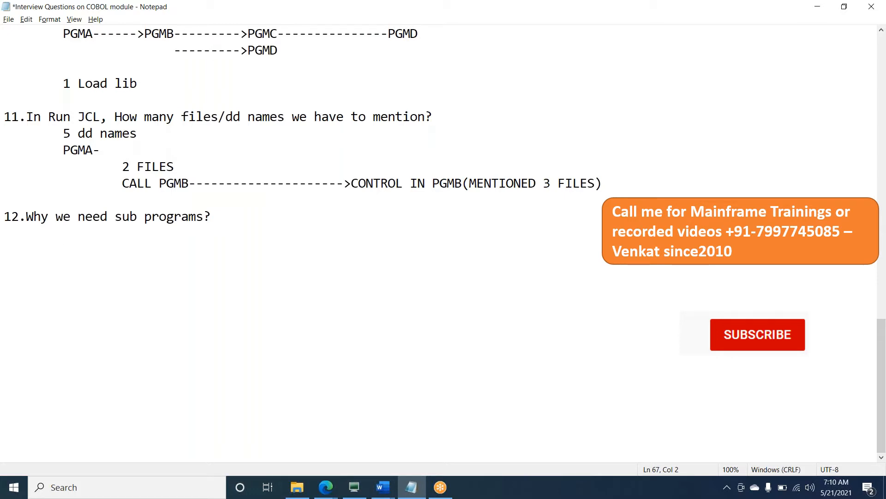
- List 'PGMA--' with an 'Error file' note on an indented line beneath it
type("PGMA")
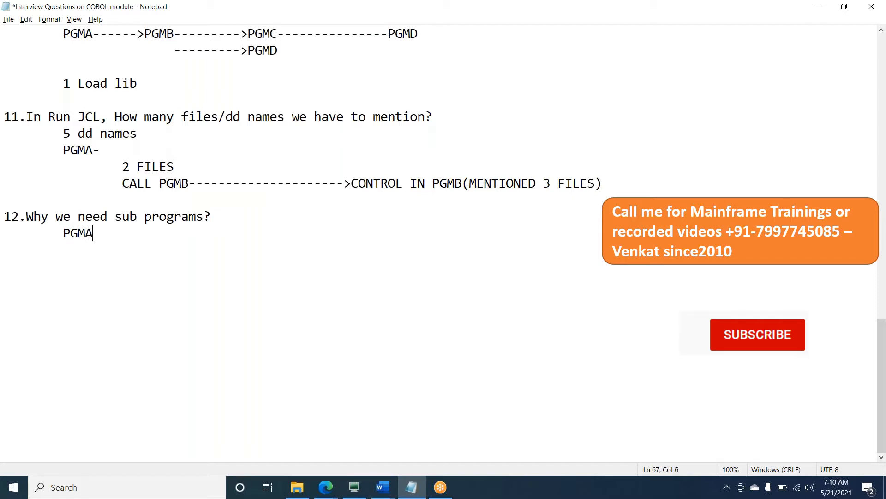
type("--")
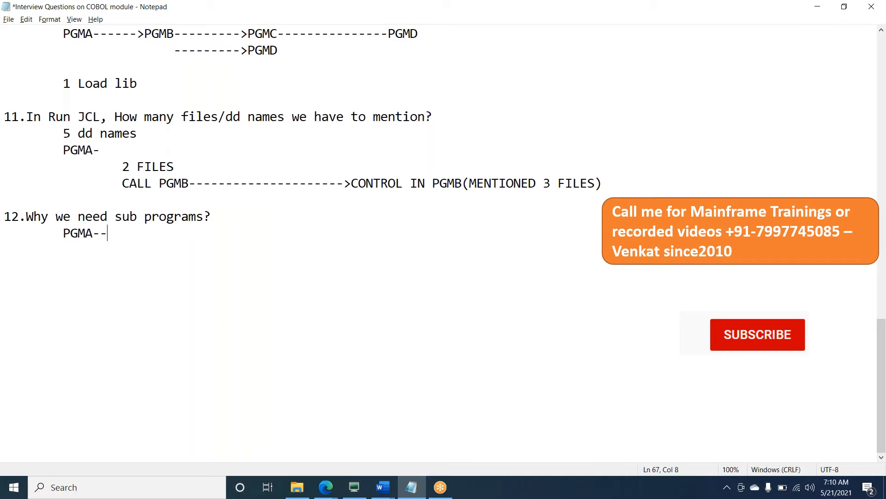
key("Enter")
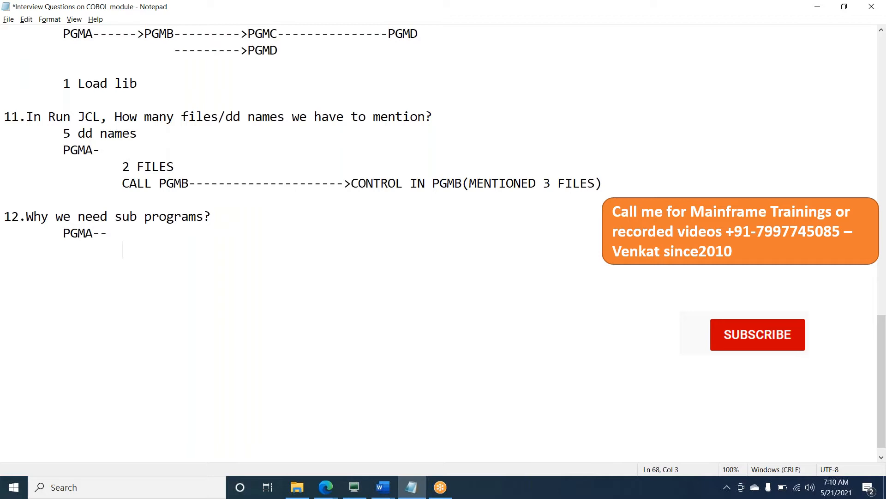
type("Er")
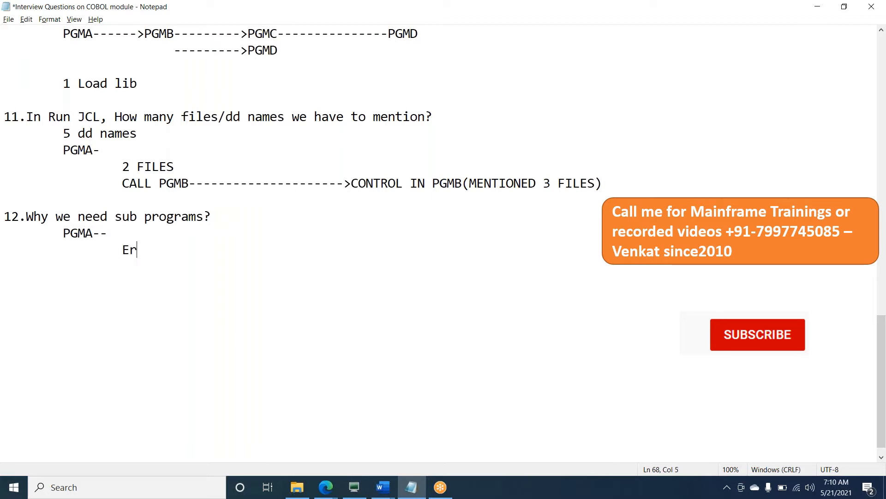
type("ror file")
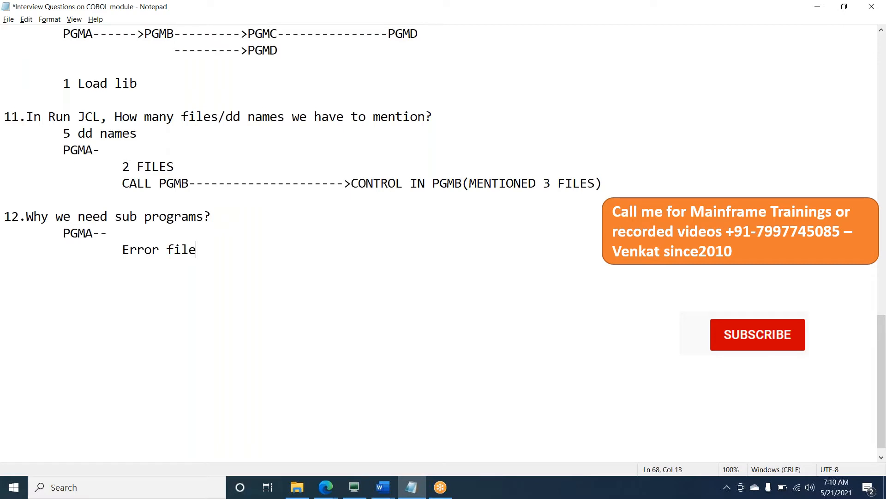
key("Enter")
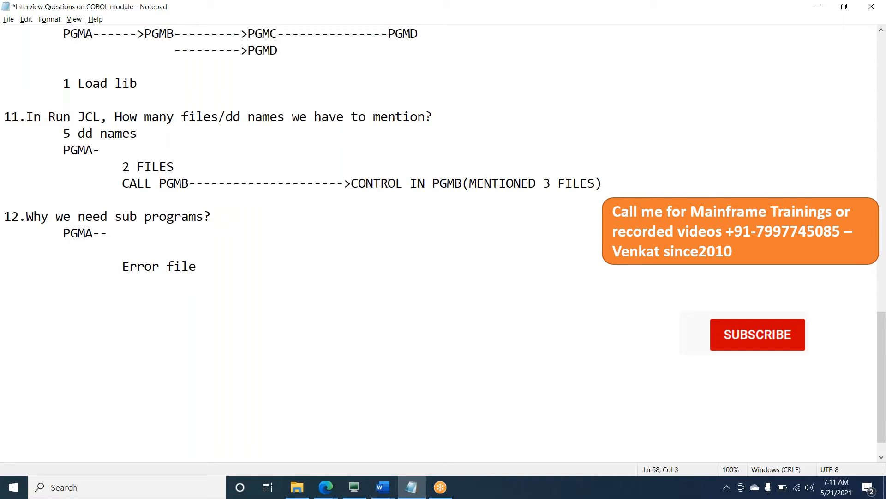
key("Down")
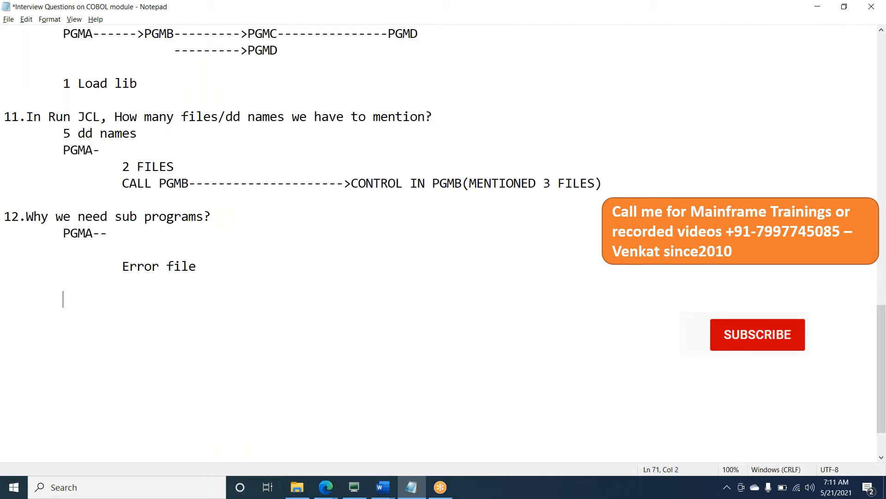
- List 'PGMB--' with an 'ERROR file' note beneath it and begin the next PGM entry
type("PGMB")
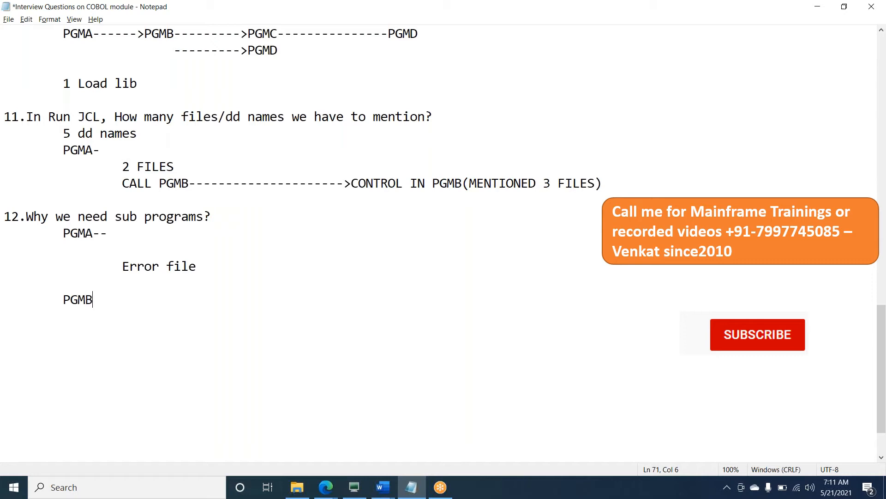
type("--\\n")
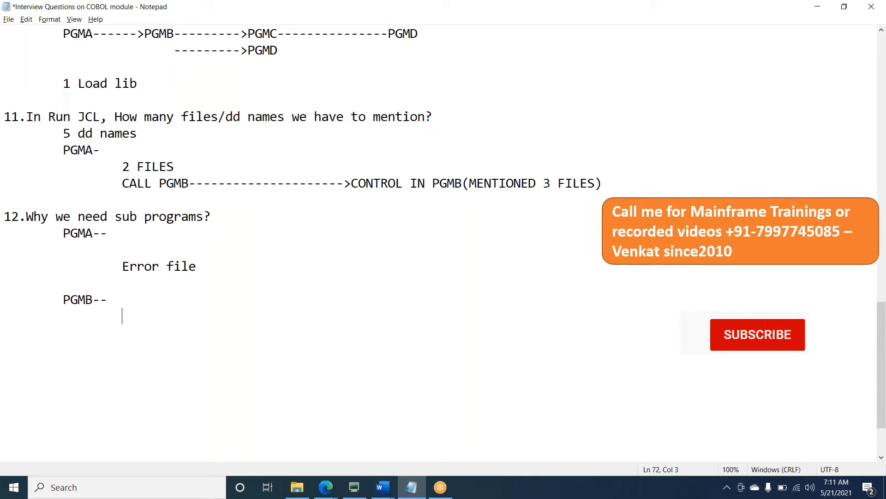
type("ERROR")
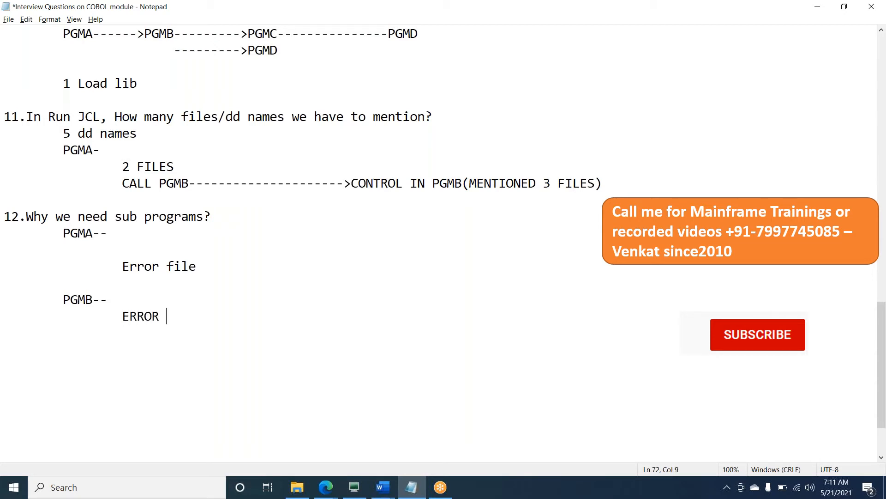
type("ha")
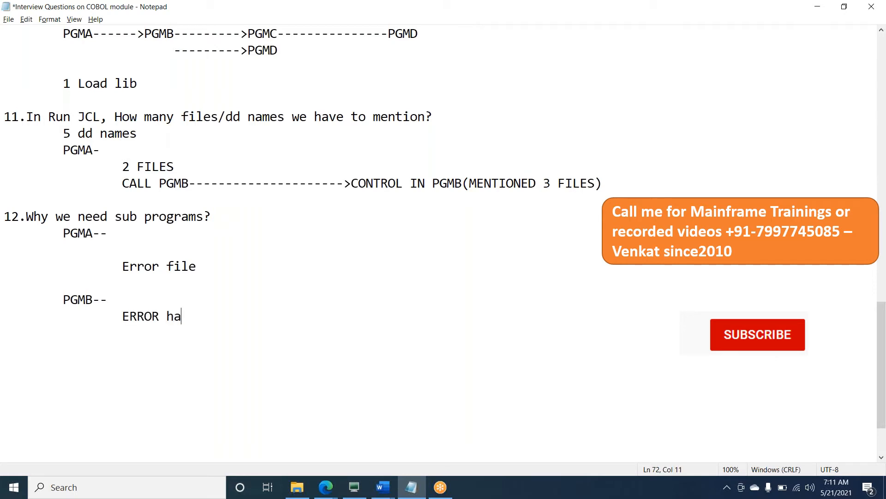
type("FIE")
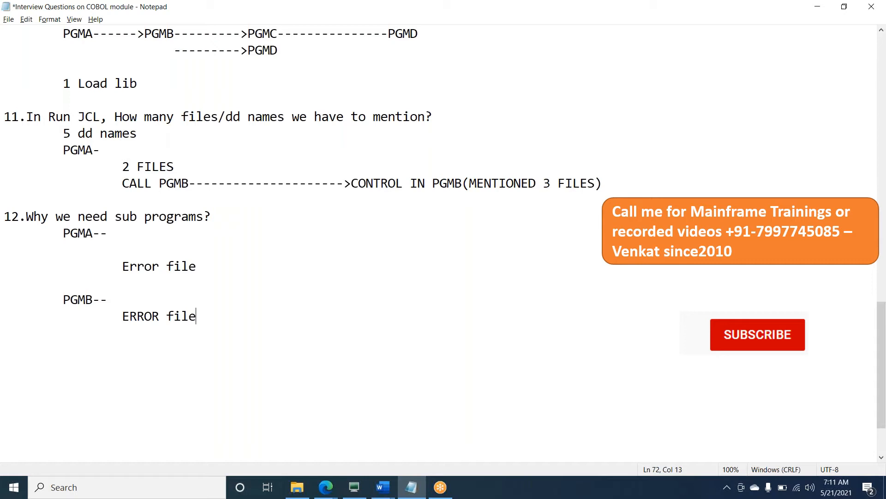
type("PGM")
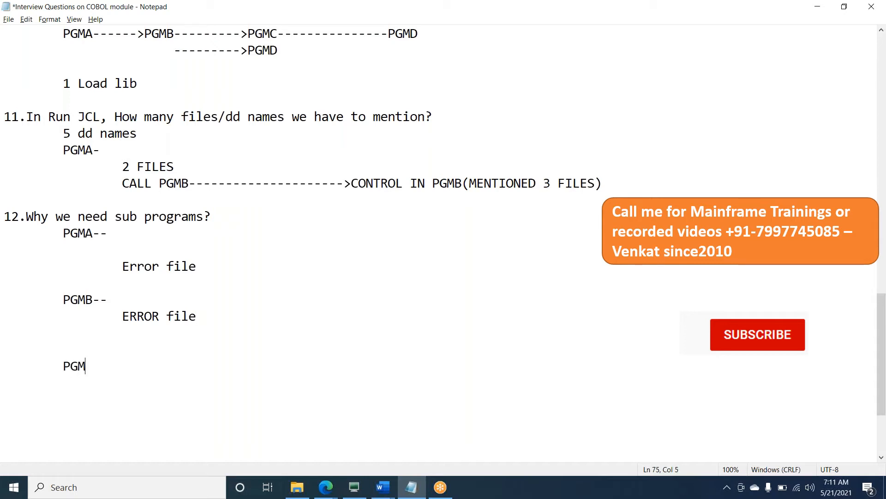
- Add 'PGMC--' with an 'ERROR FILE' note beneath it
type("C--")
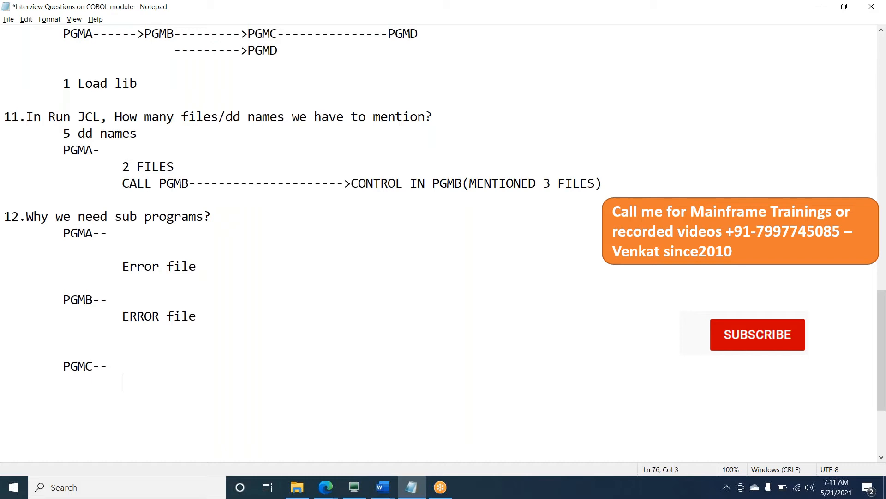
type("ERROR FI")
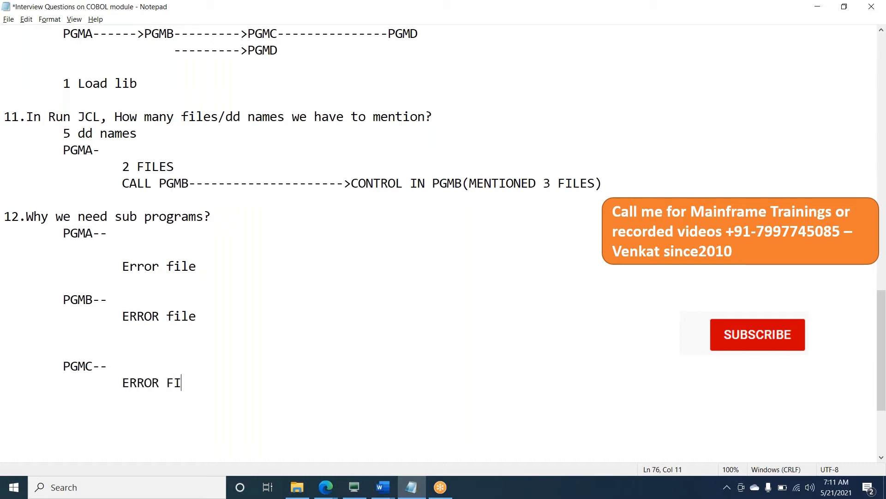
type("LE")
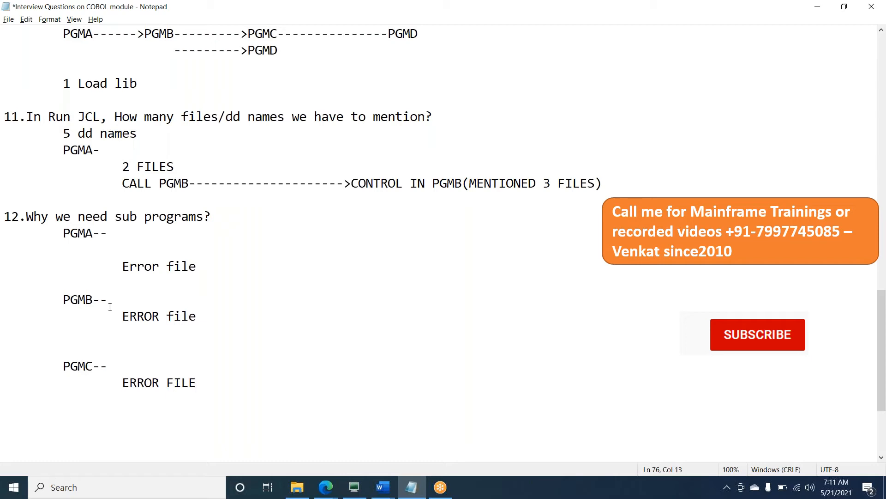
- Select PGMA's 'Error file' note so it can be replaced with an arrow
double_click(81, 233)
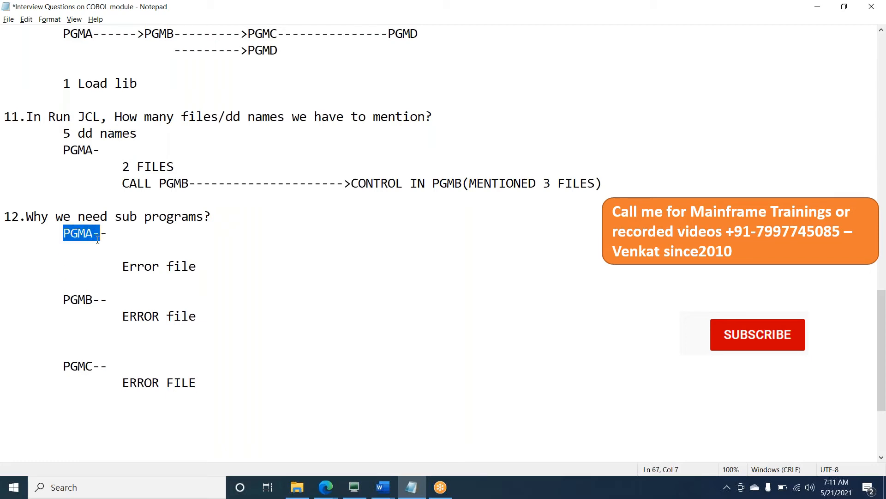
double_click(79, 300)
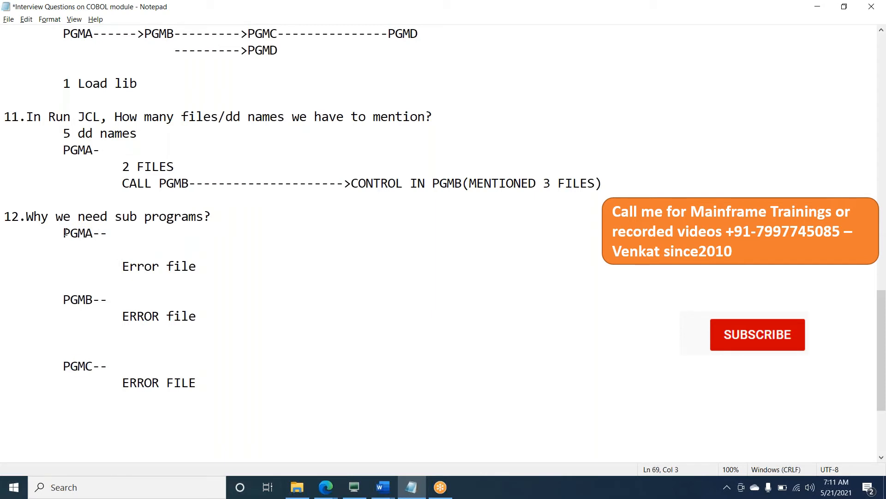
double_click(74, 299)
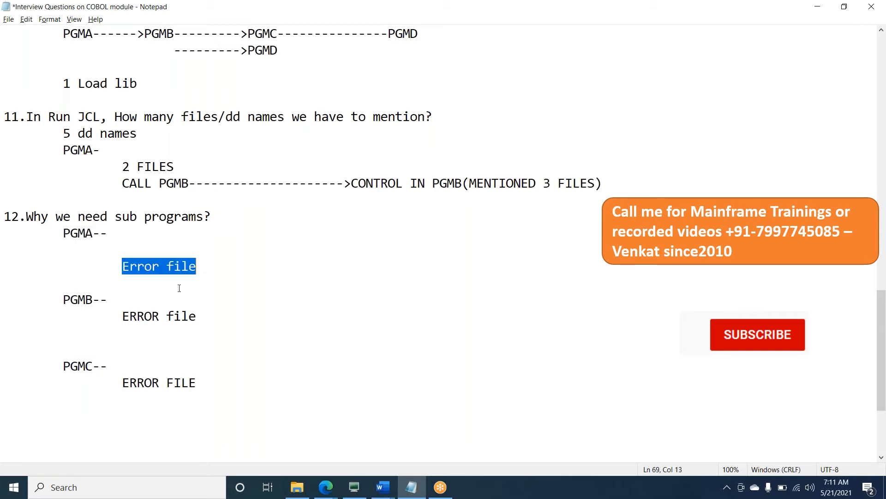
double_click(141, 315)
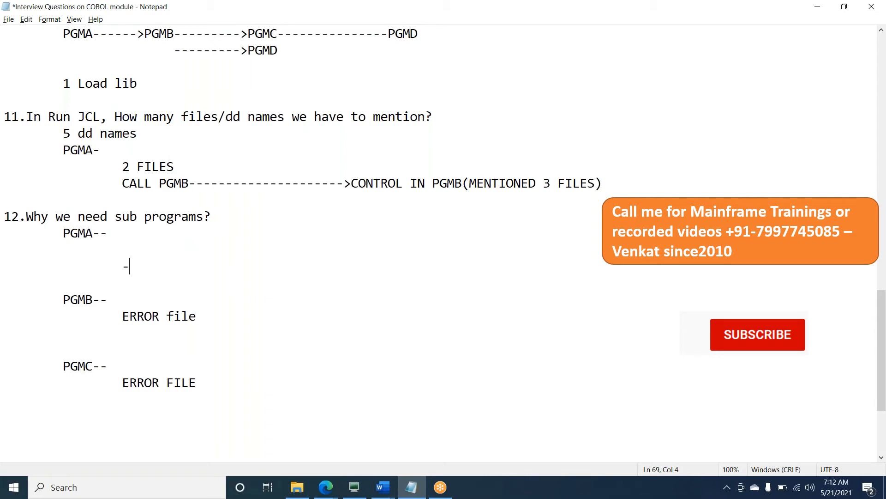
- Replace the PGMA and PGMB error notes with dashes leading to 'Sub program'
type("-----------s")
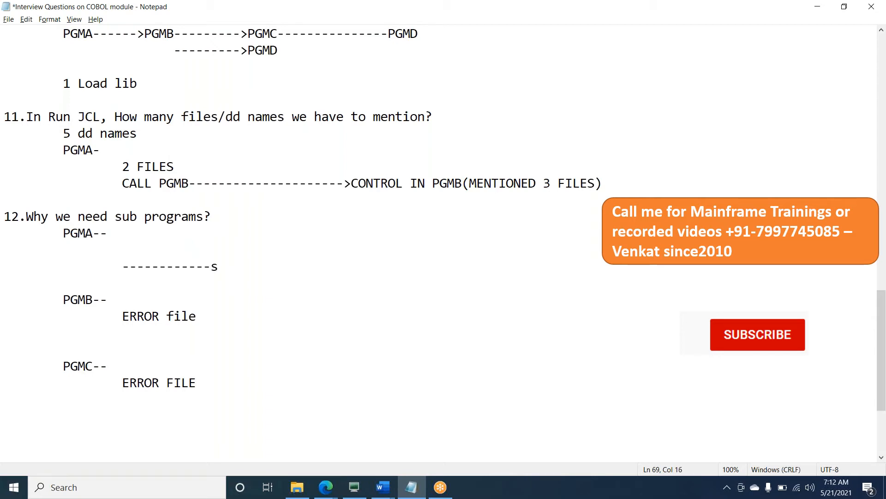
type("ub")
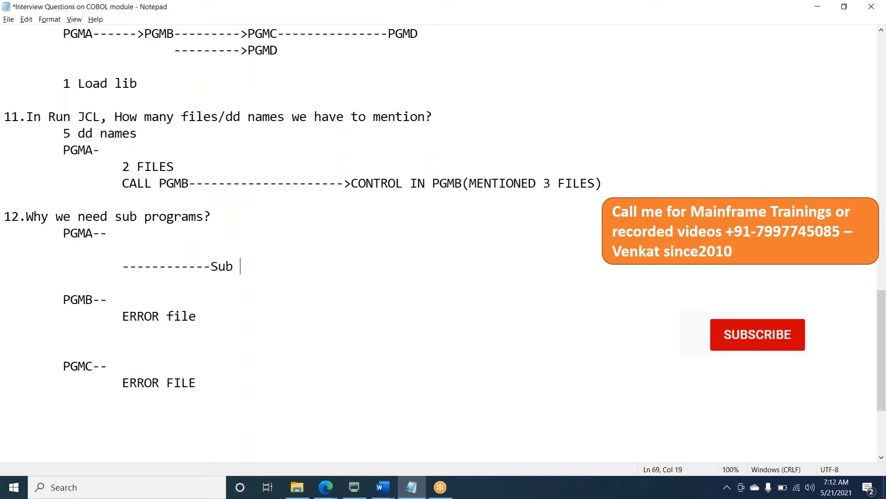
type("program")
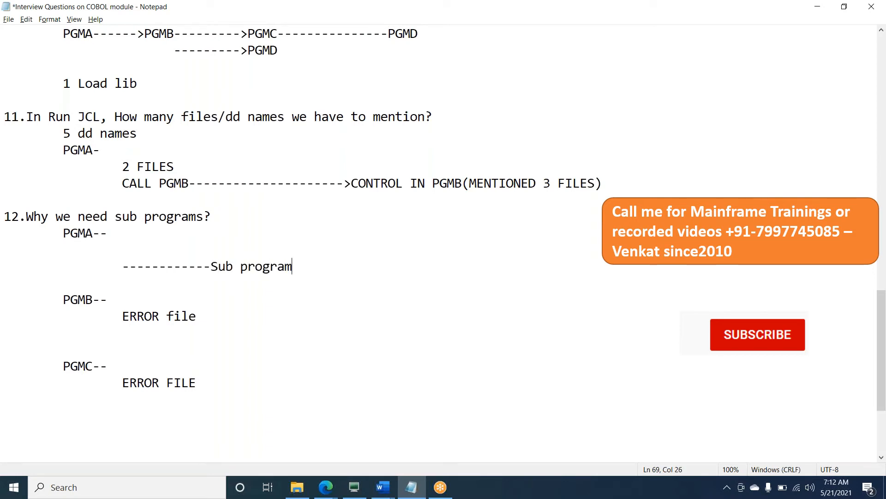
mouse_move(95, 246)
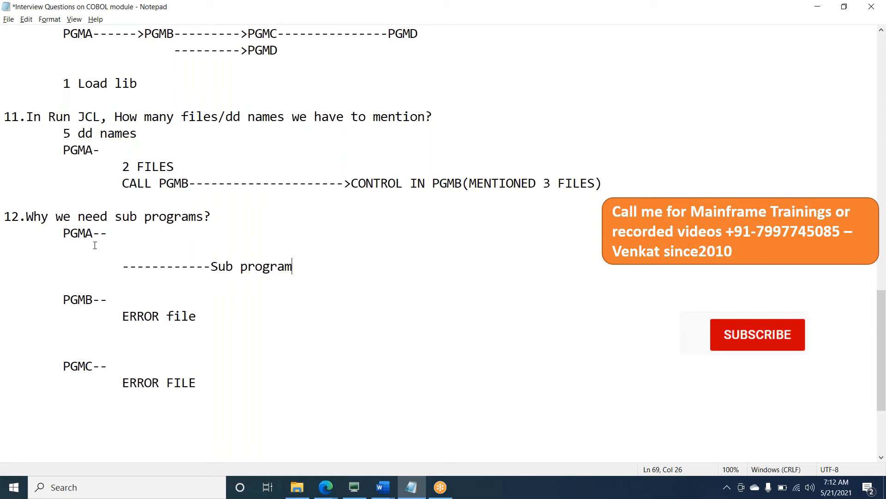
double_click(141, 316)
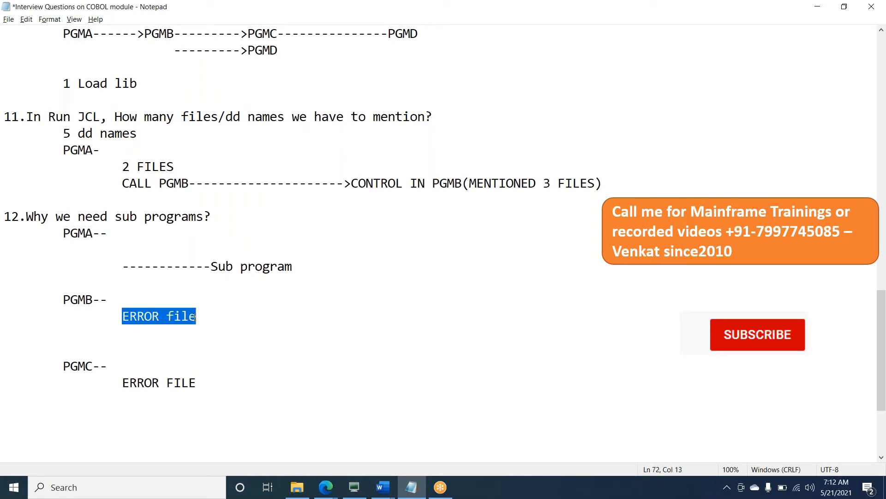
type("-------------Sub")
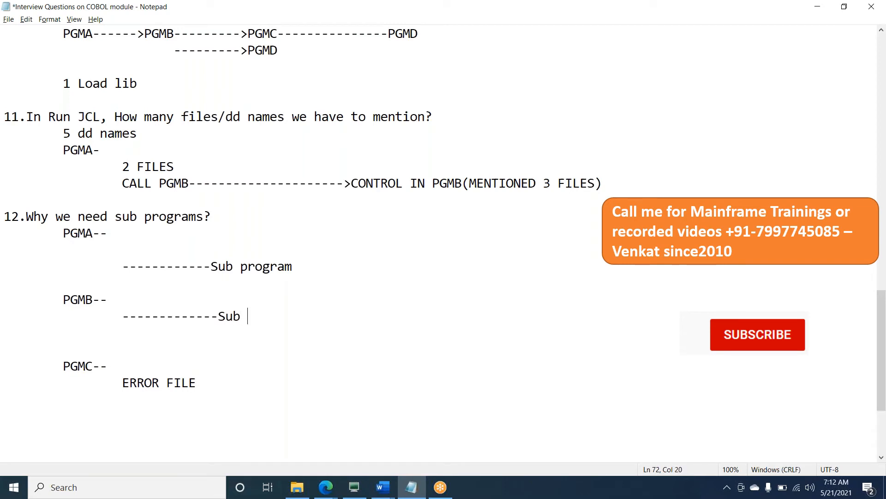
type("progr")
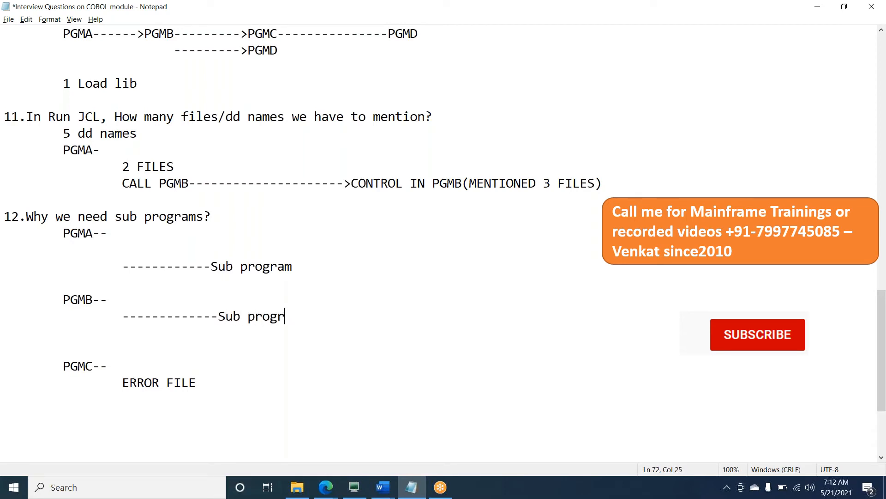
type("am")
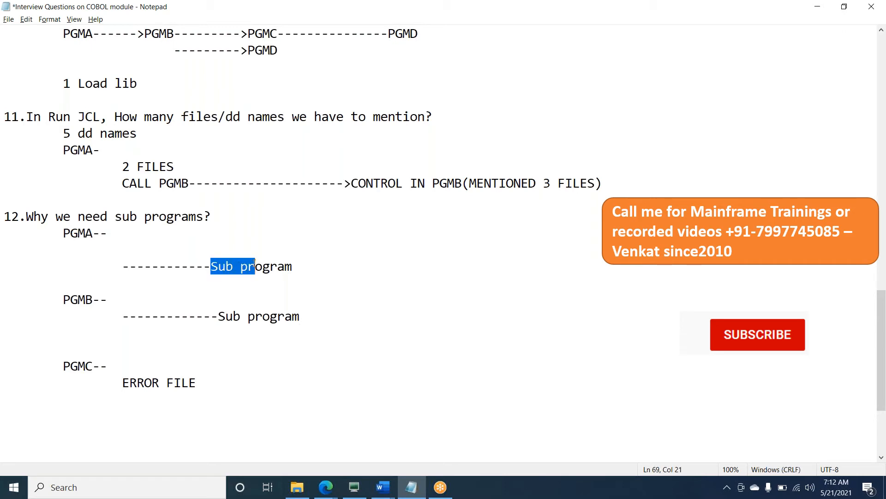
- Trim the surplus dashes, label PGMC 'Sub program', and point the dashed lines with '>' arrows
left_click(294, 266)
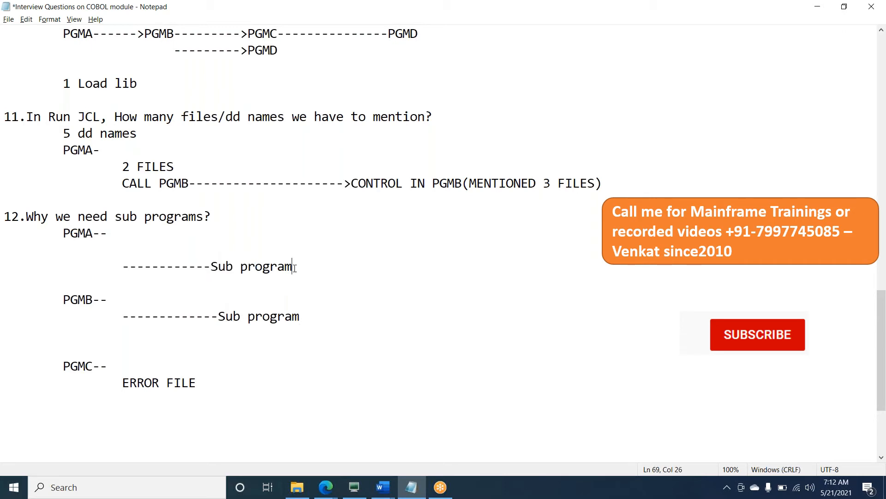
mouse_move(218, 330)
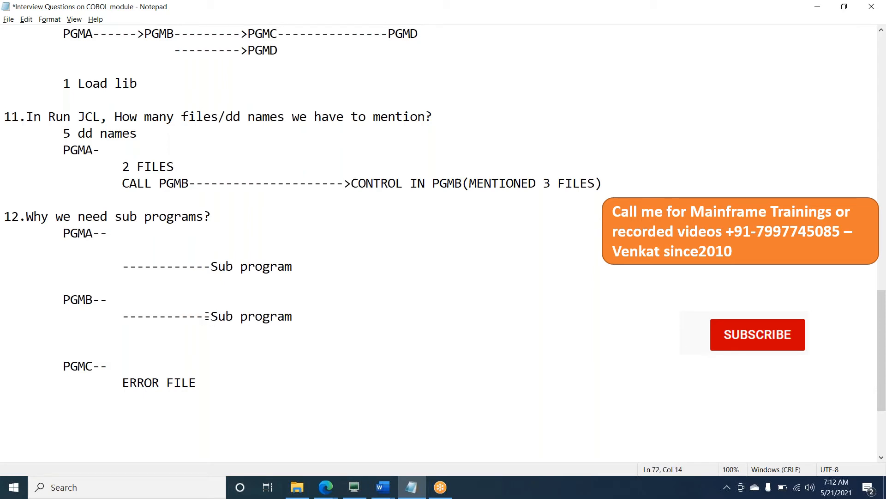
left_click_drag(122, 382, 190, 382)
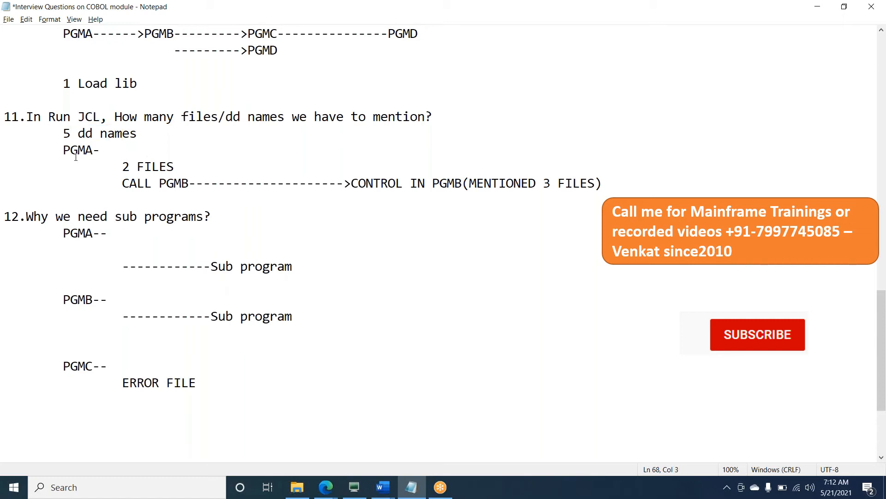
mouse_move(201, 353)
type("-------------")
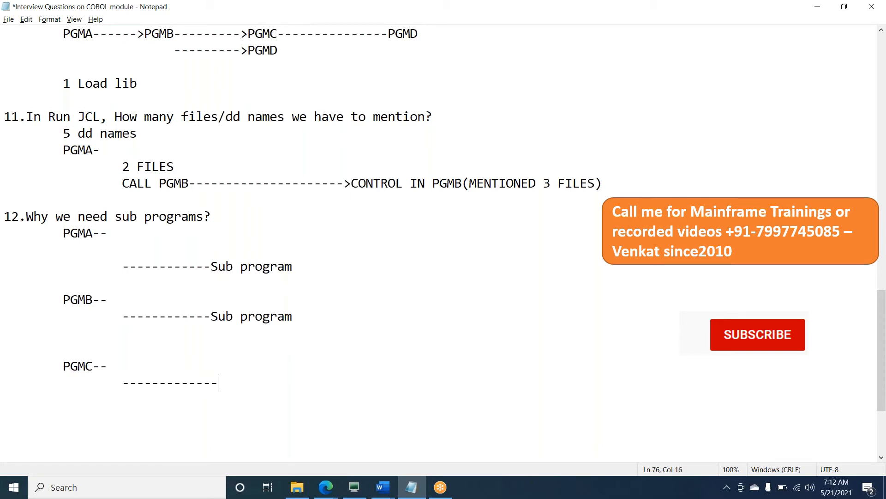
type("Sub")
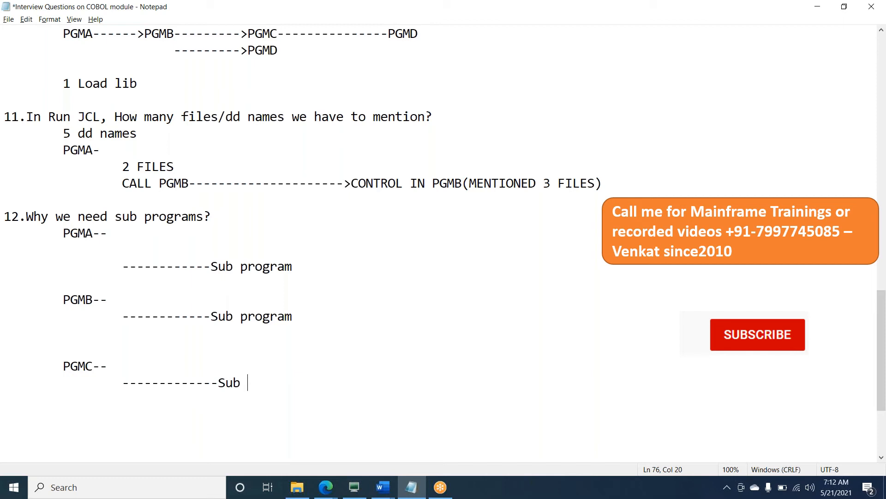
type("program")
left_click(207, 265)
type(">")
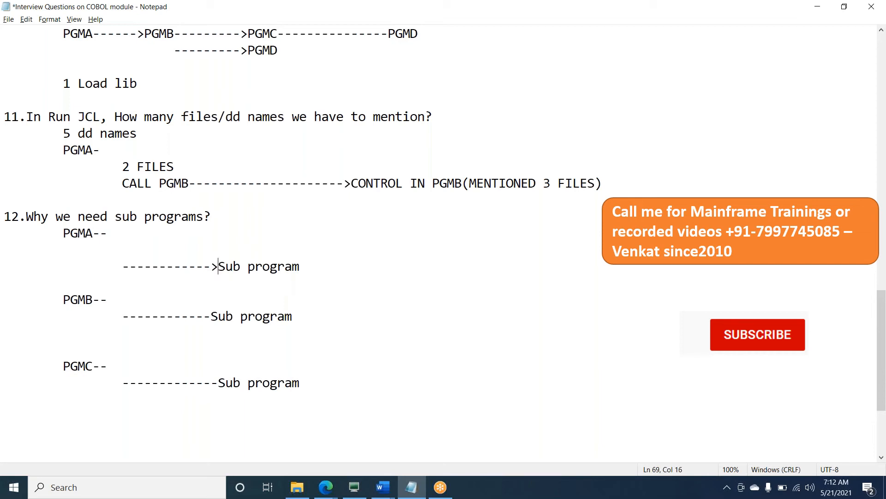
left_click(151, 316)
type(">")
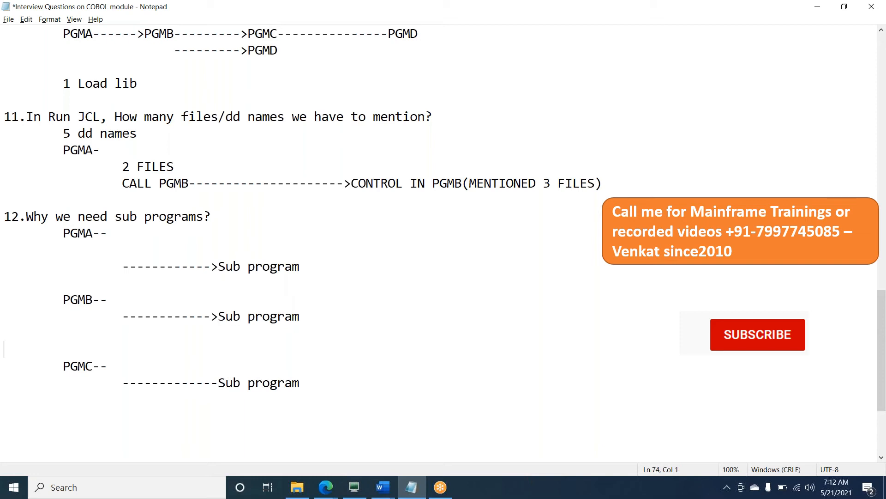
left_click(285, 382)
type(">")
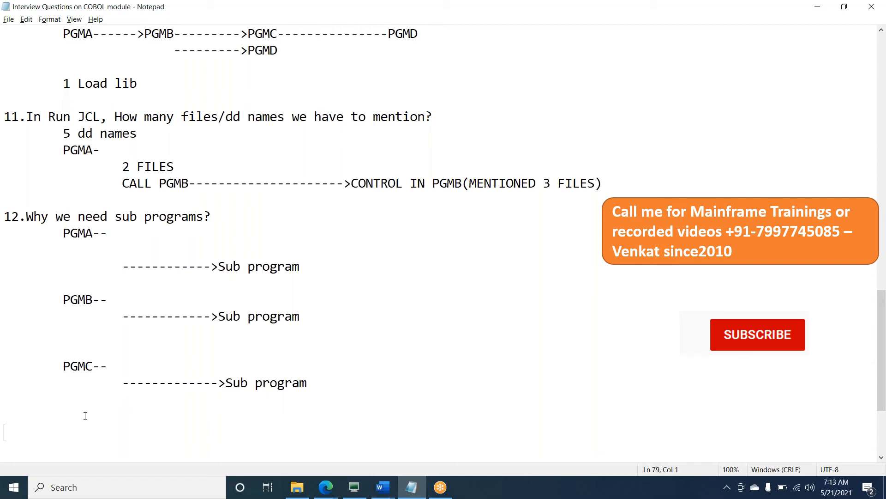
- Write question 13: 'Can we assign value to linkage section variable'
type("13.")
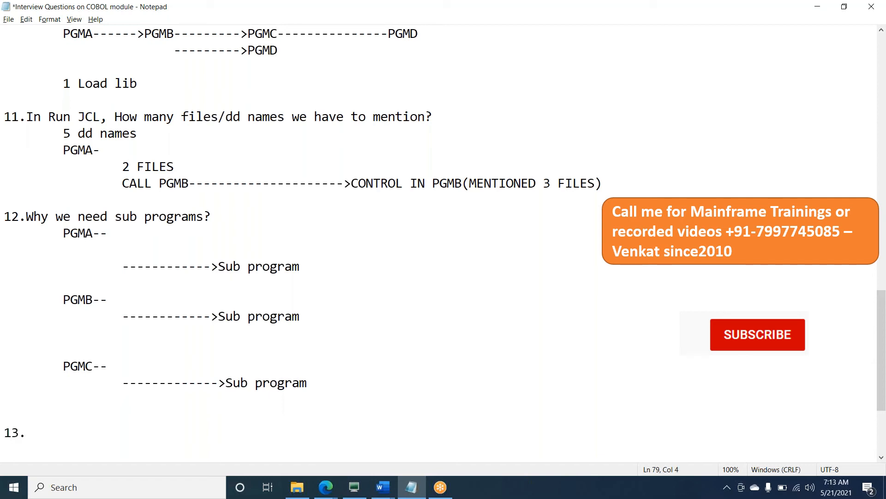
type("C")
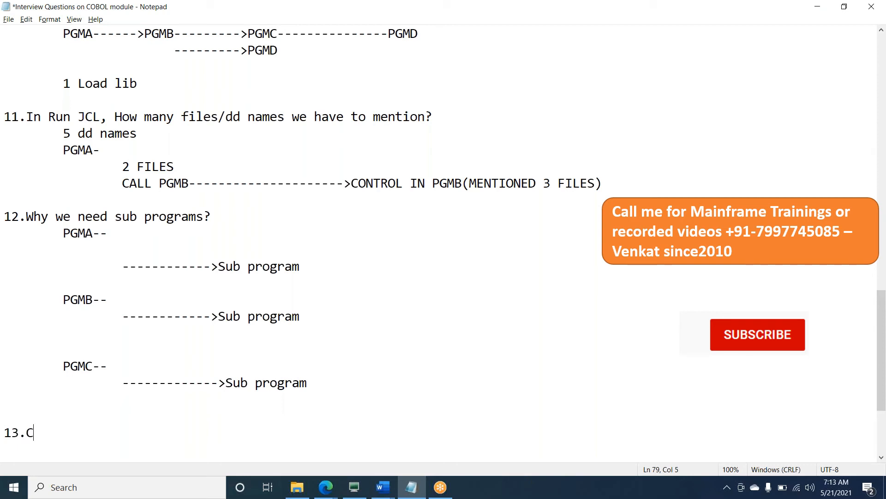
type("an")
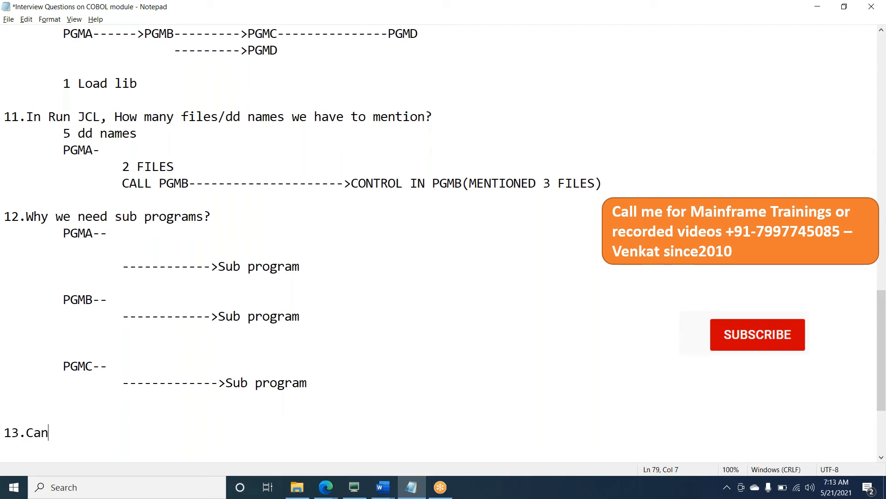
type("we")
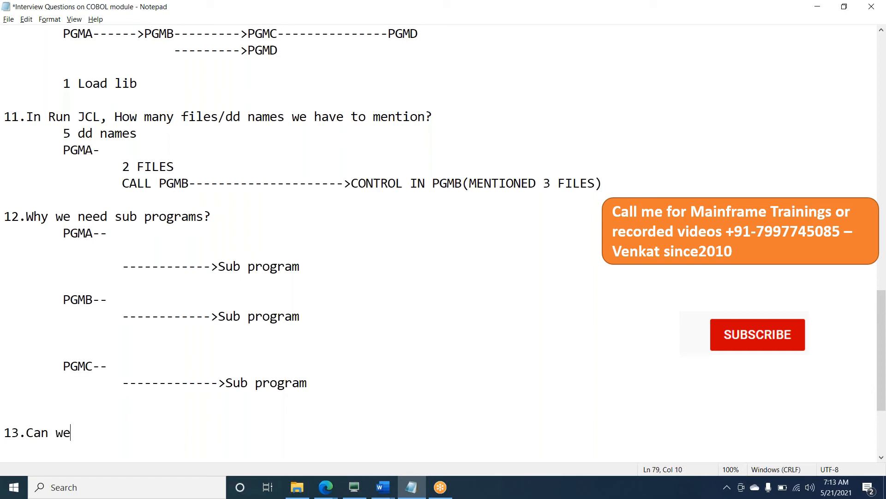
type("assig")
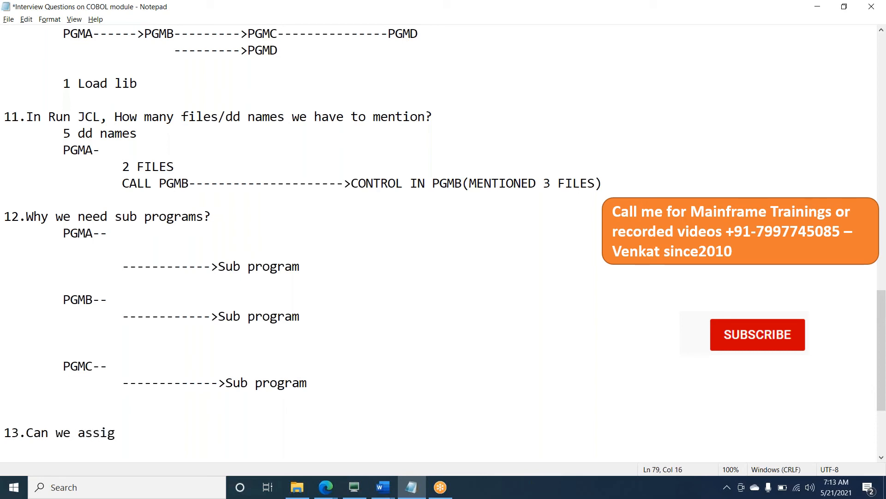
type("n value o")
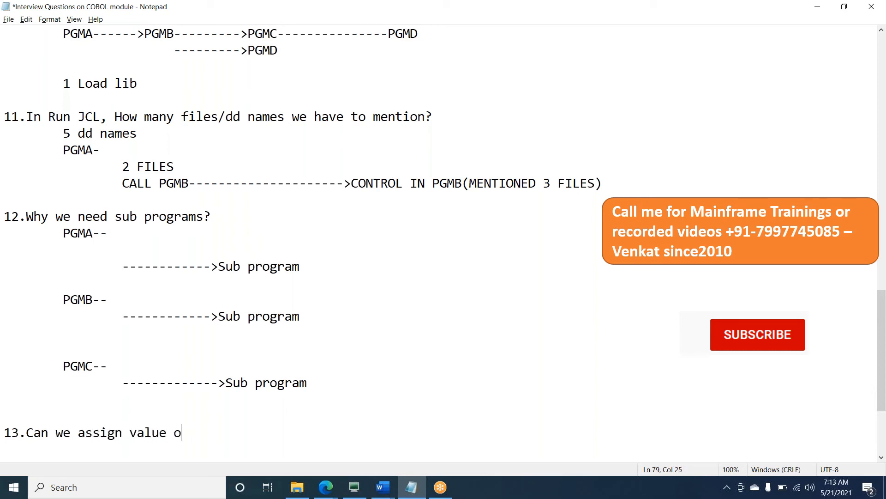
type("to linkage")
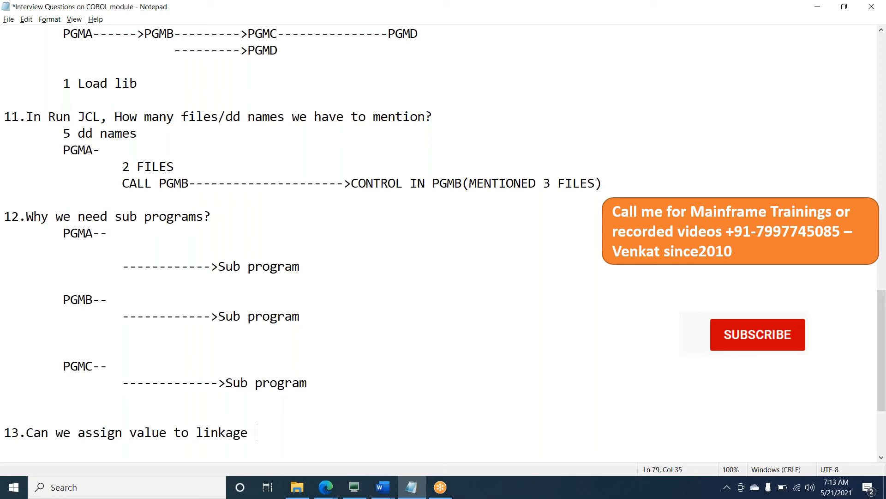
type("section variable")
type("01")
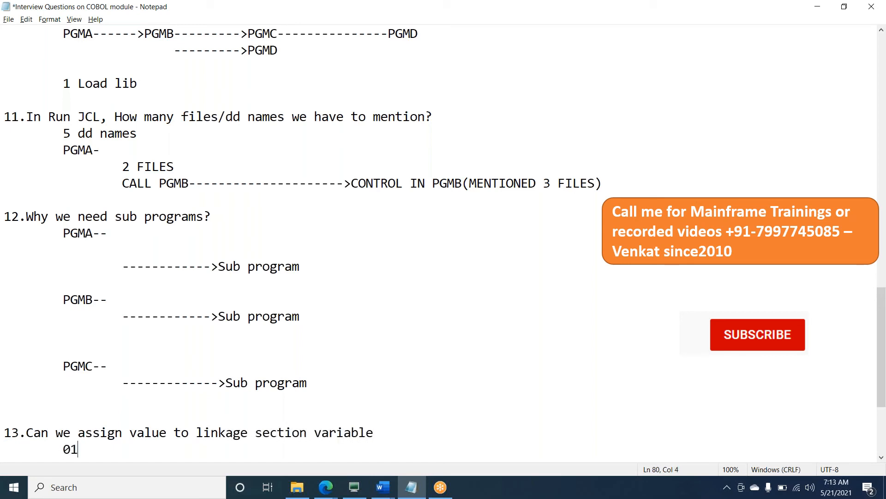
key("Backspace")
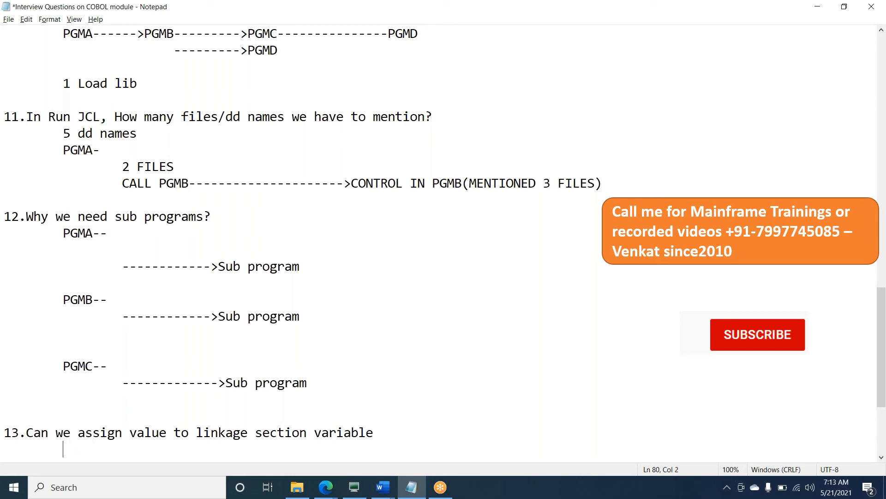
- Add the example 'LINKAGE SECTION.' with '01 LS-A PIC 9(4) VALUE 1234.'
type("LINKAGE SEC")
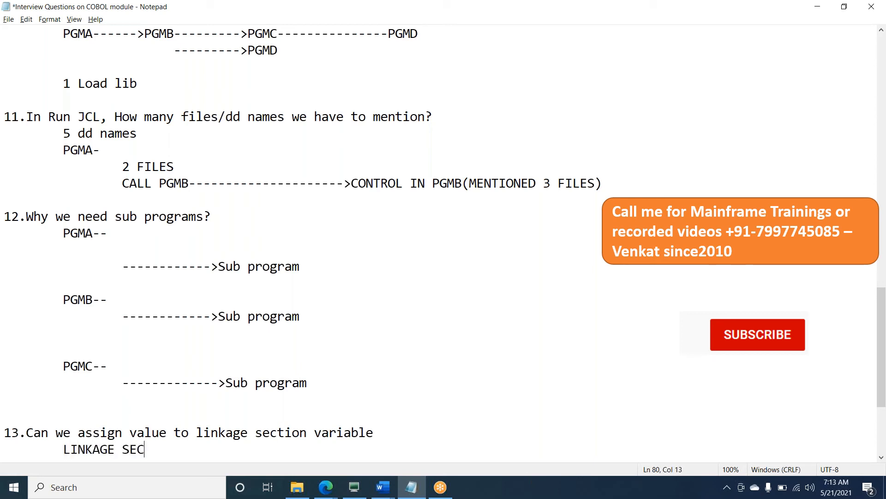
type("TION.")
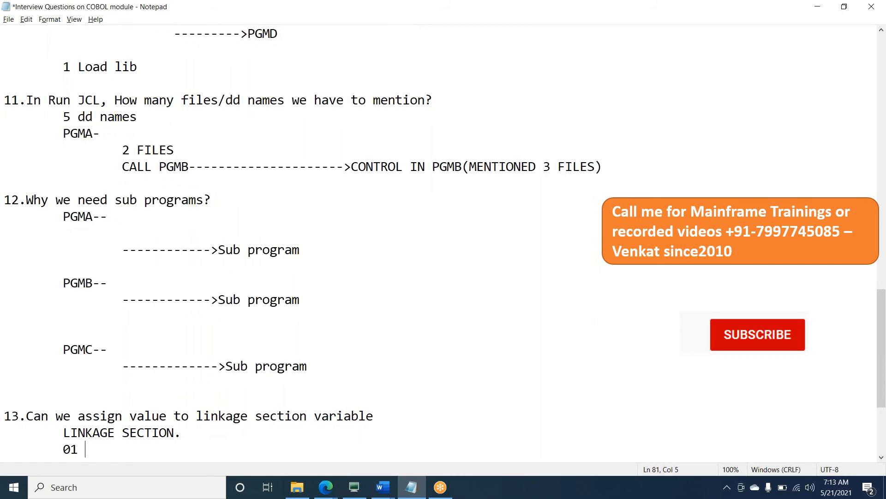
type("K")
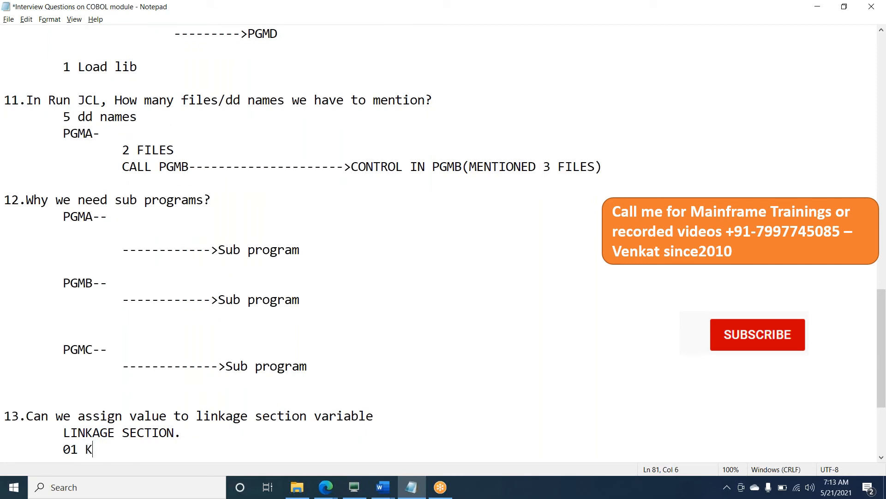
type("S")
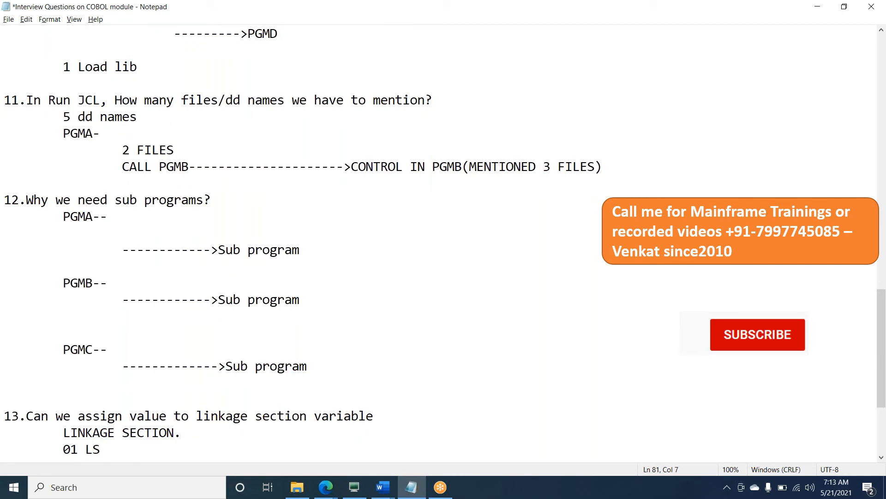
type("-A         PIC")
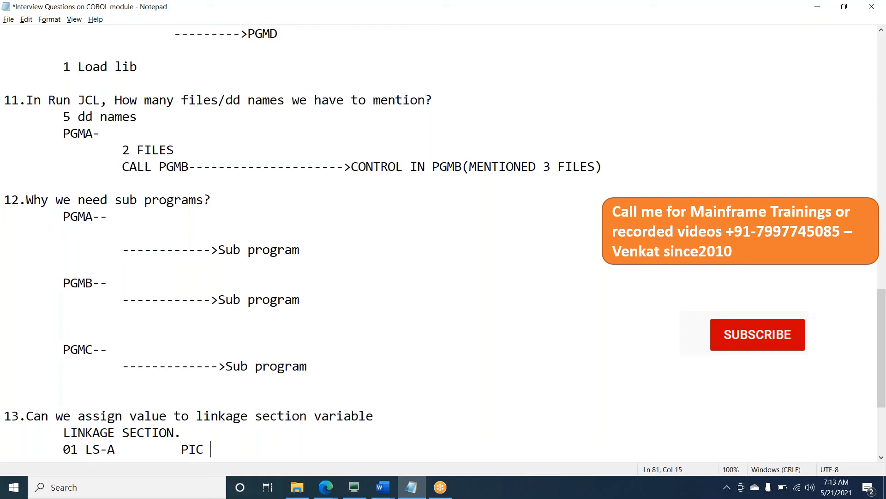
type("9(4) VALUE 1")
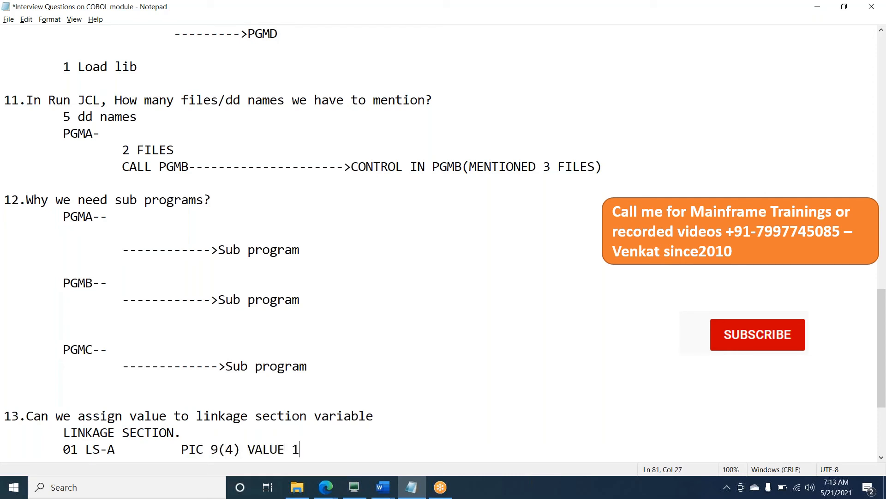
type("234.")
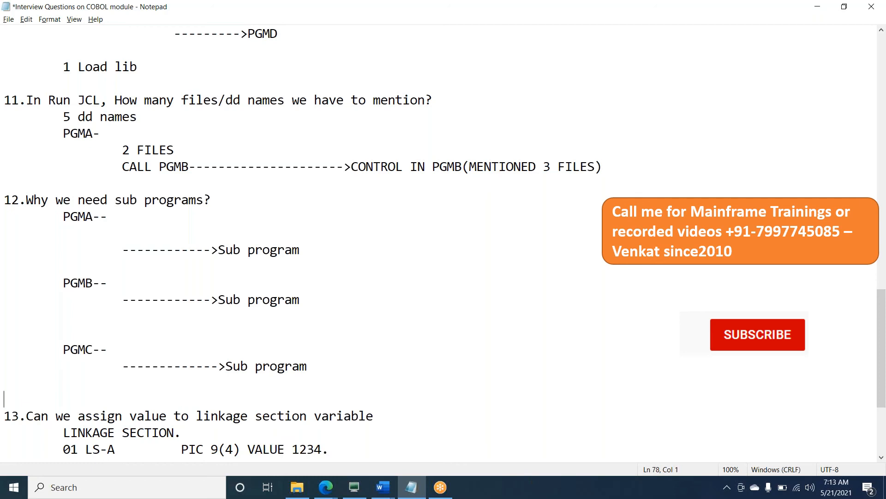
- Separate question 13 from question 12 with a row of asterisks and save the notes
type("************************")
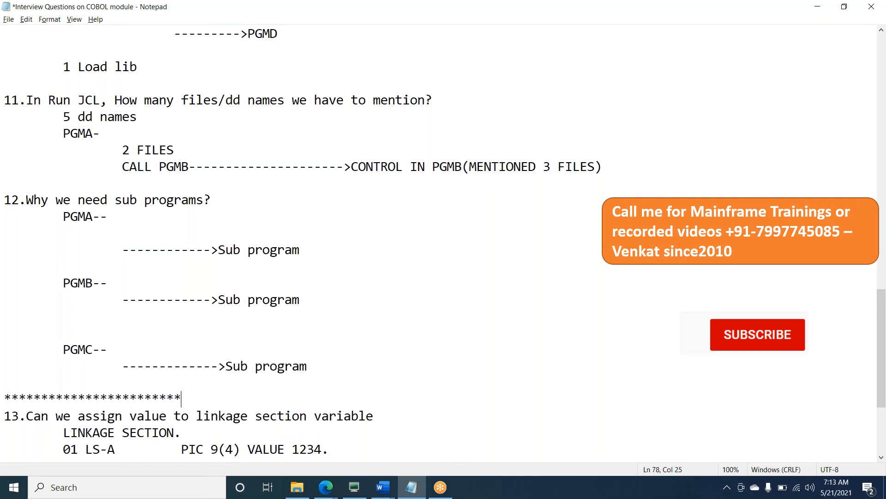
key("ctrl+s")
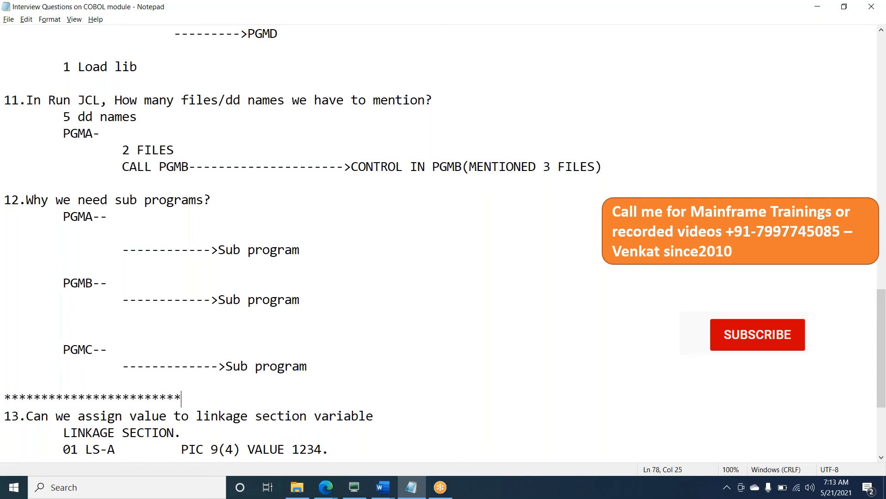
- Begin question 14 on a new line below the example
left_click(182, 432)
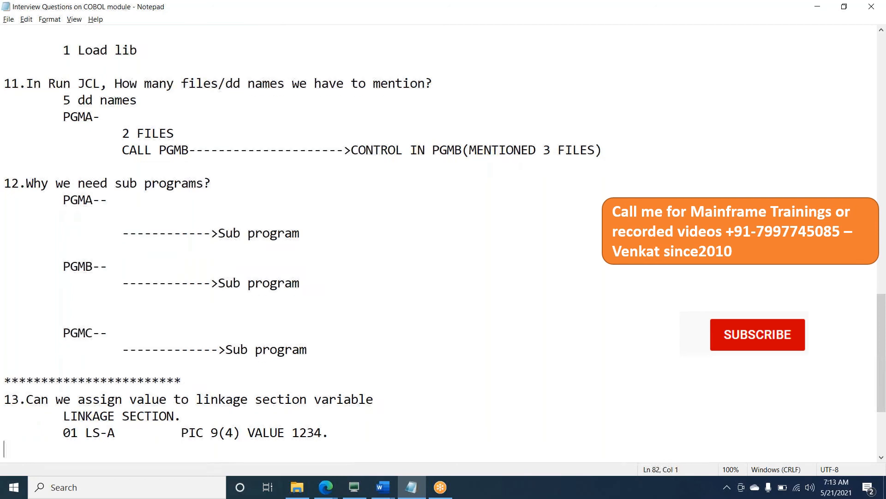
type("1")
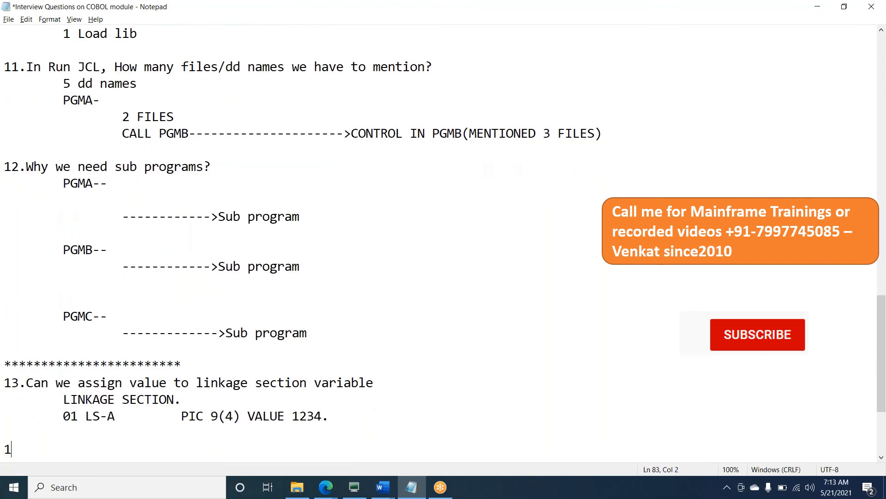
type("4.")
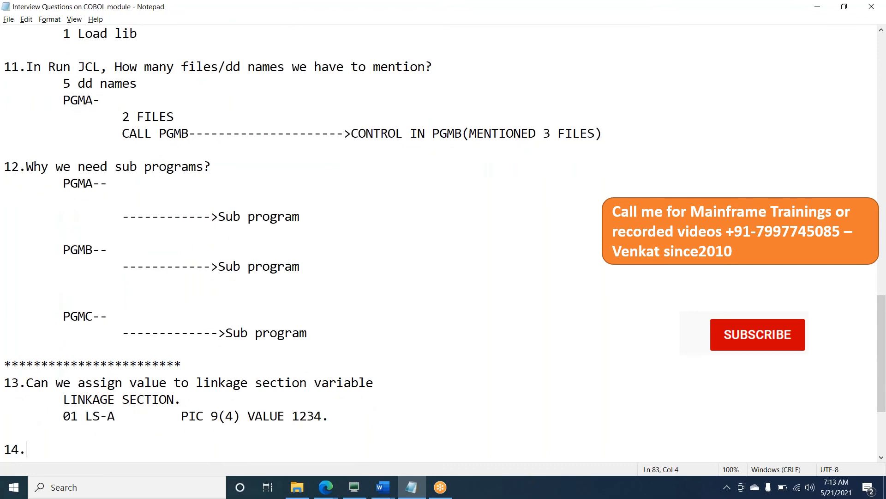